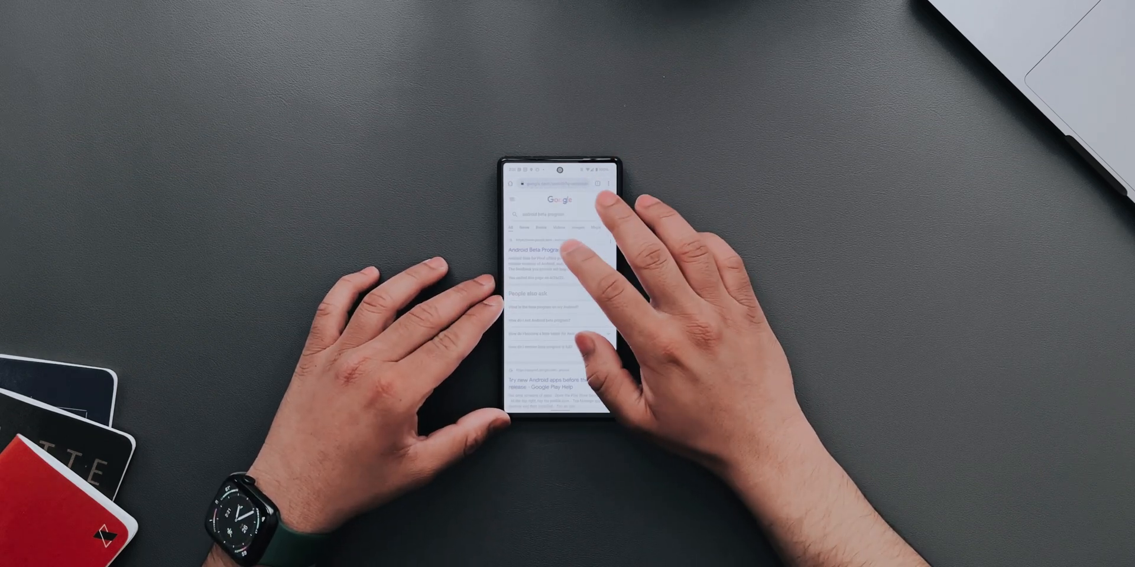
Open the Android Beta Program result from the Google search for 'android beta program'.
{"action": "left_click", "coordinate": [565, 253]}
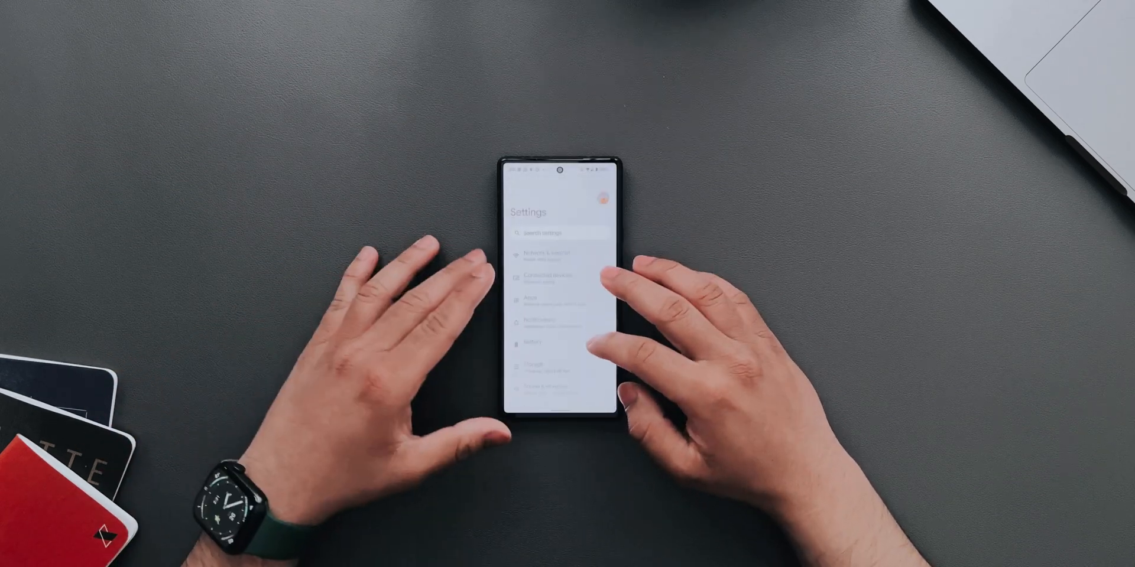
Scroll the Settings list to System and check the system update status.
{"action": "scroll", "scroll_direction": "down", "scroll_amount": 3}
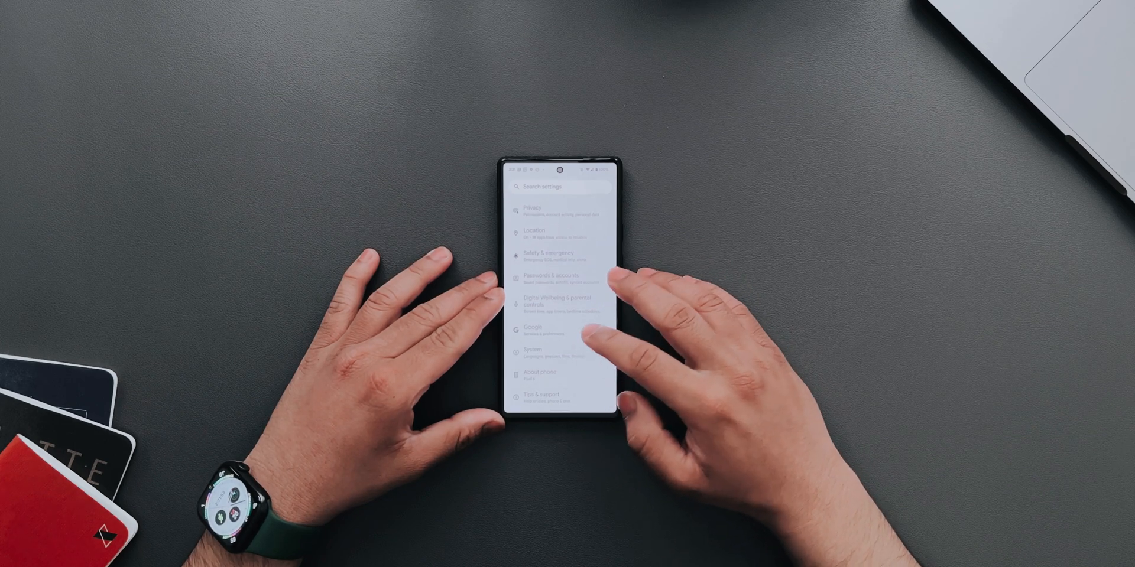
{"action": "left_click", "coordinate": [534, 350]}
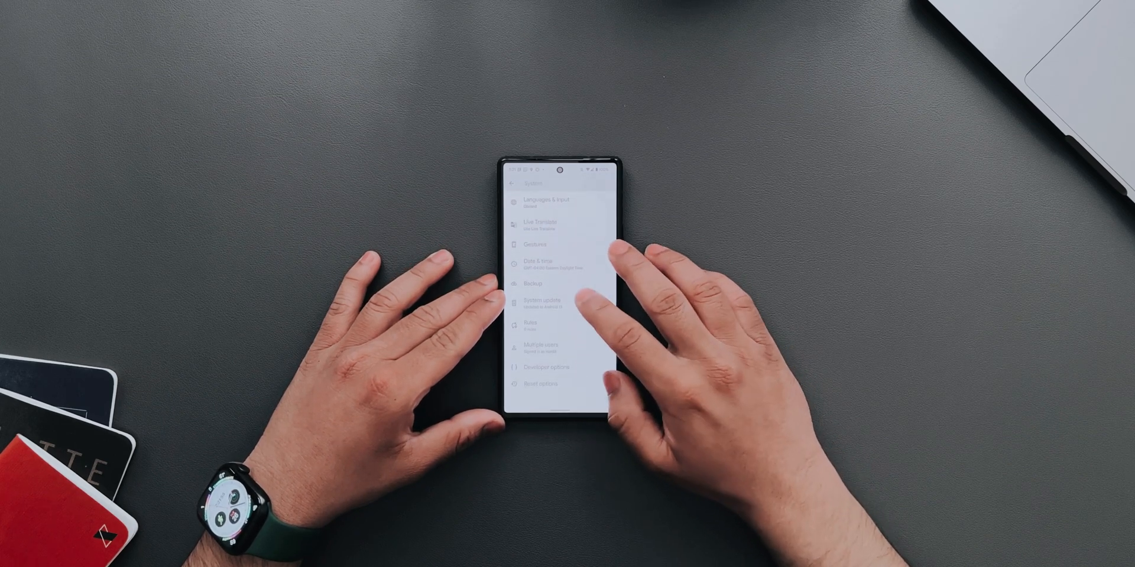
{"action": "left_click", "coordinate": [550, 301]}
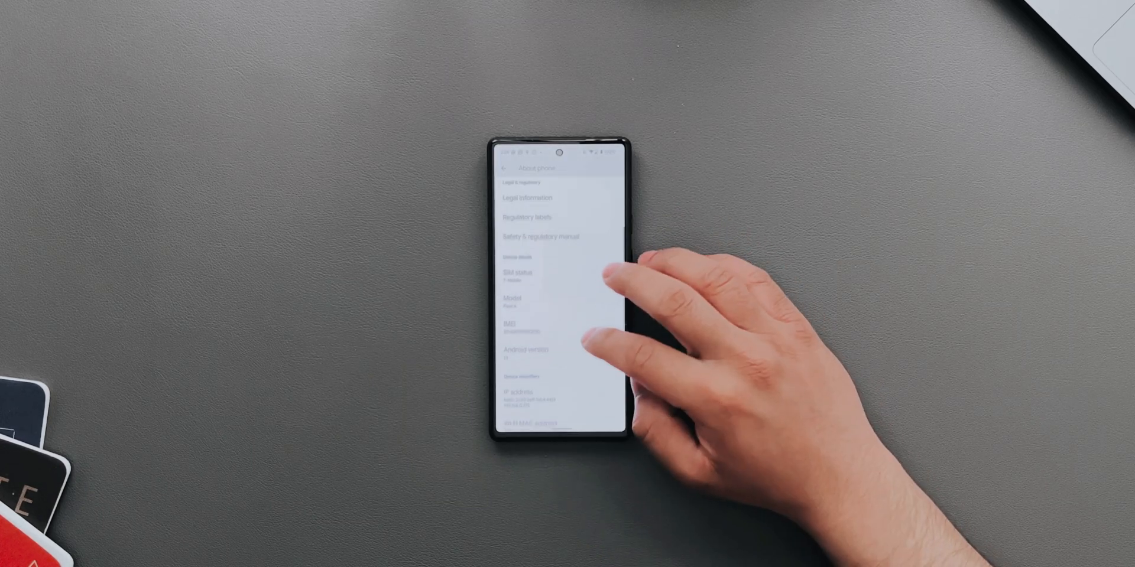
Open Android version details and tap repeatedly to reveal the Android 13 Earth easter egg.
{"action": "scroll", "scroll_direction": "down", "scroll_amount": 3}
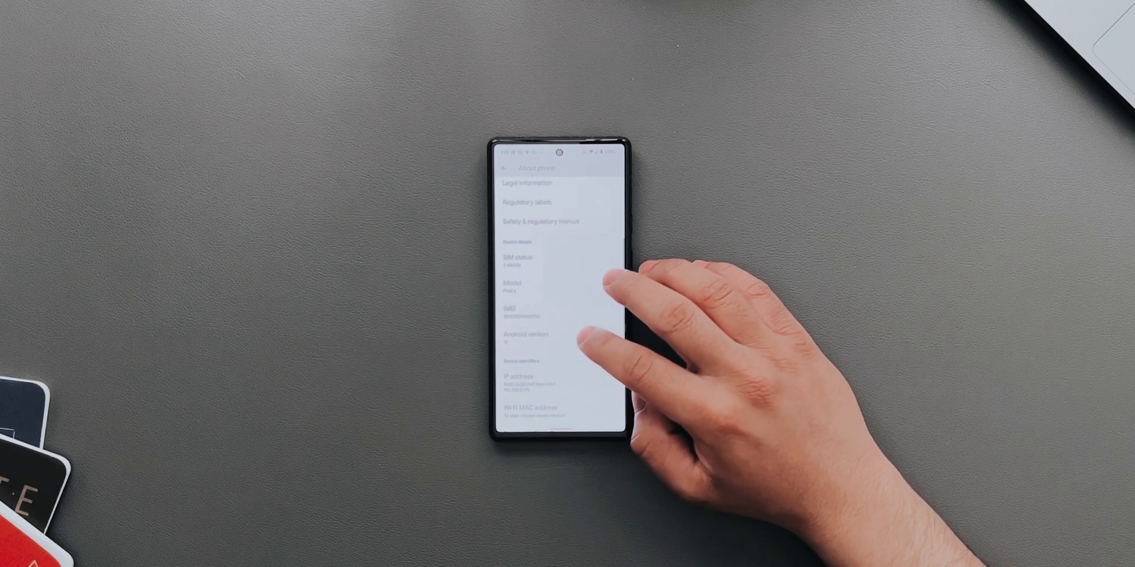
{"action": "left_click", "coordinate": [526, 337]}
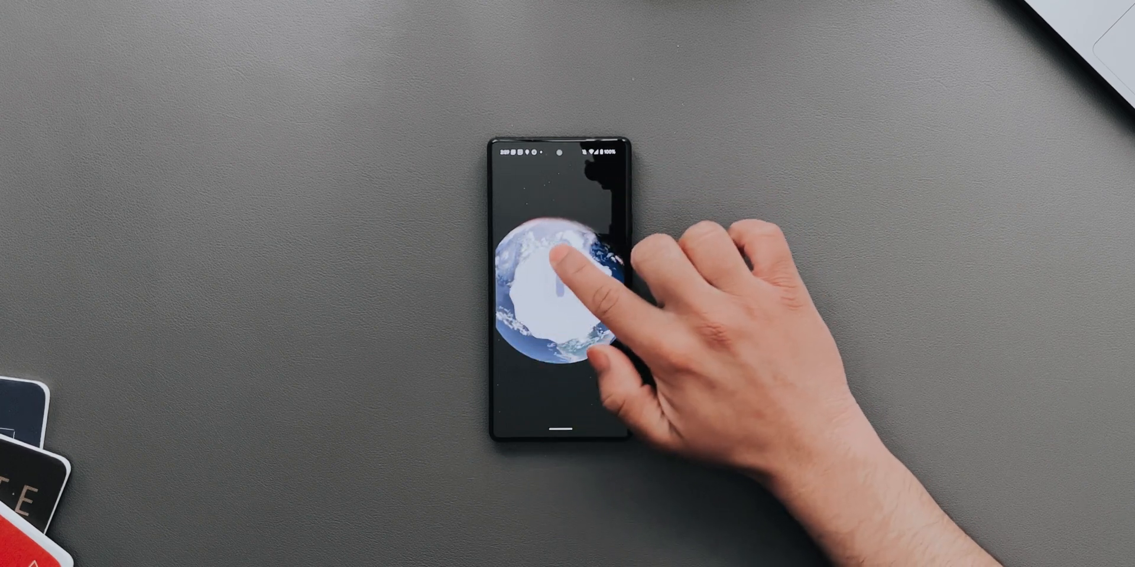
{"action": "left_click", "coordinate": [557, 290]}
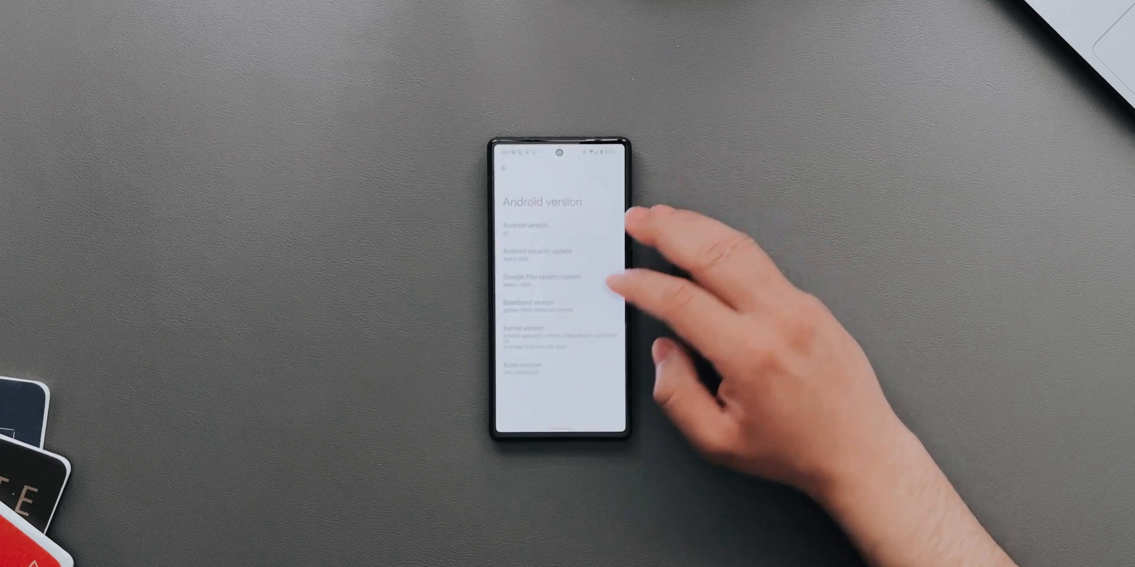
{"action": "left_click", "coordinate": [503, 168]}
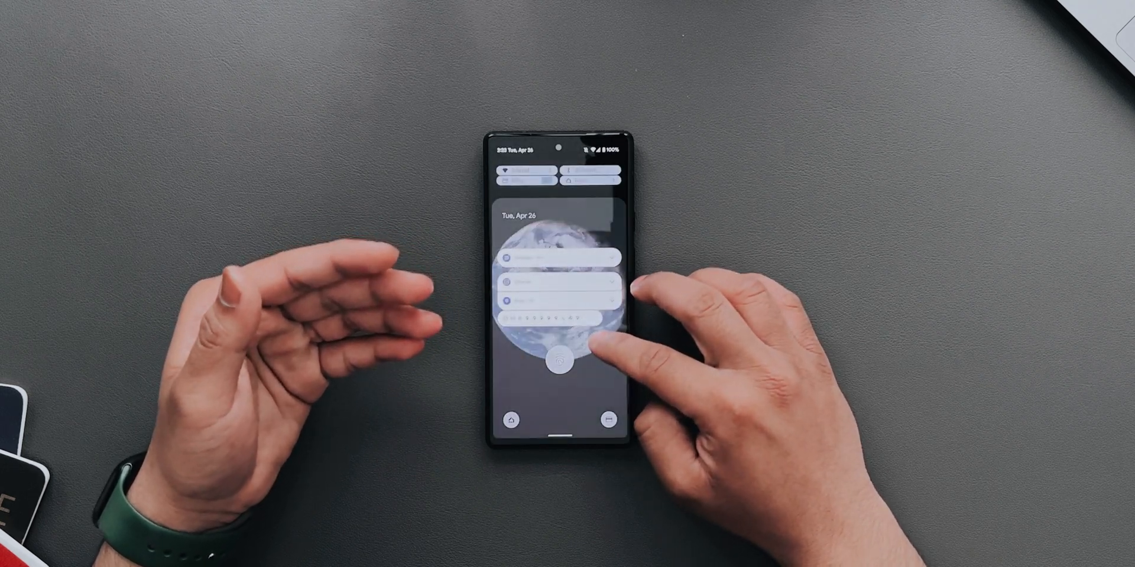
Unlock the phone from the lock screen showing date, notifications and shortcuts.
{"action": "left_click", "coordinate": [561, 355]}
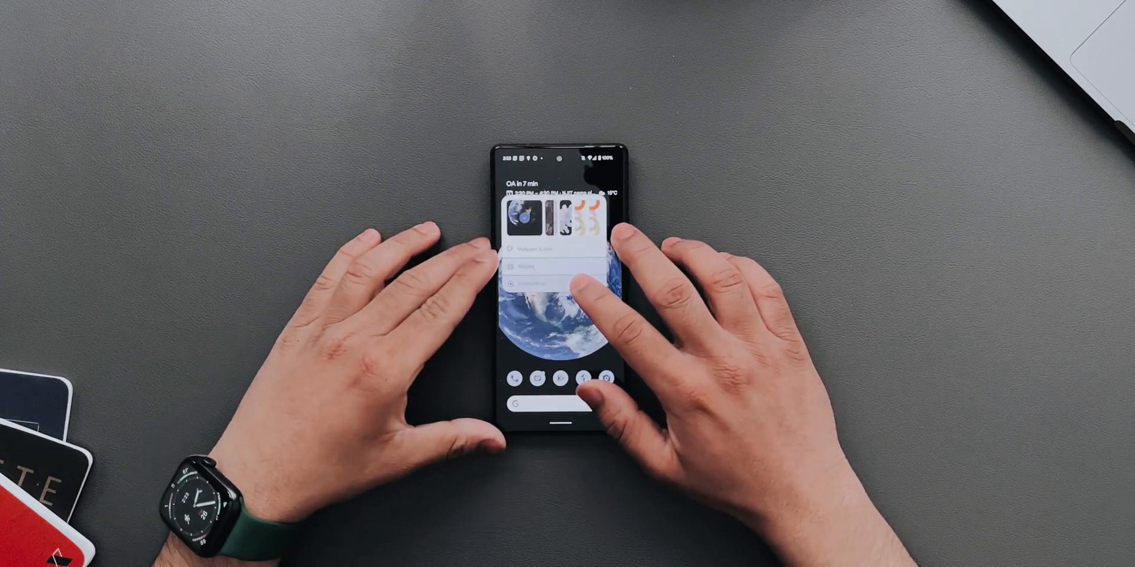
In Wallpaper & style, try two-tone Basic colors, then apply a Wallpaper colors palette.
{"action": "left_click", "coordinate": [557, 257]}
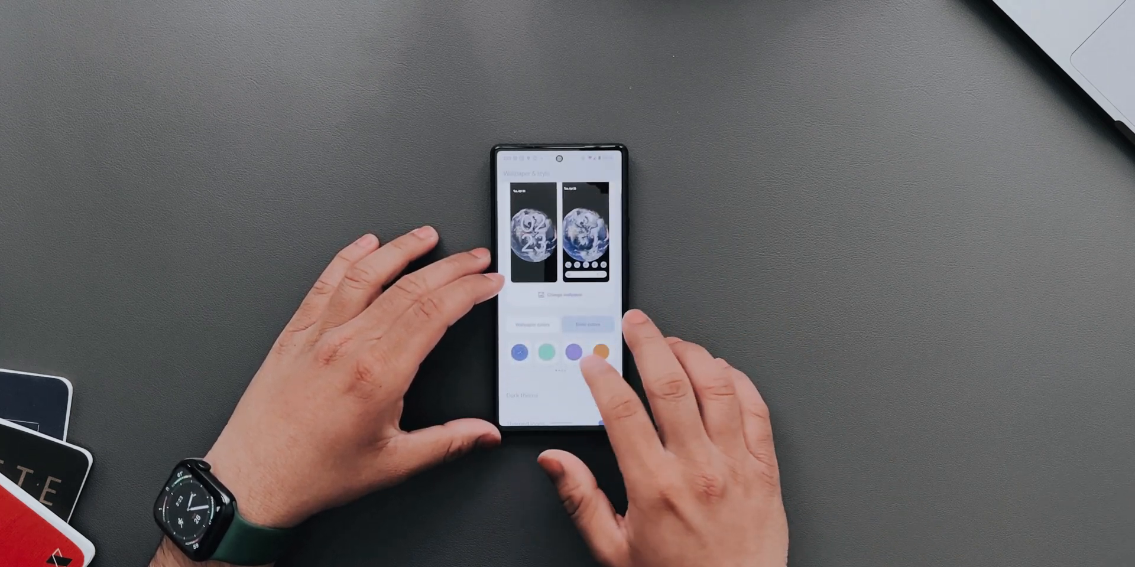
{"action": "left_click", "coordinate": [587, 325]}
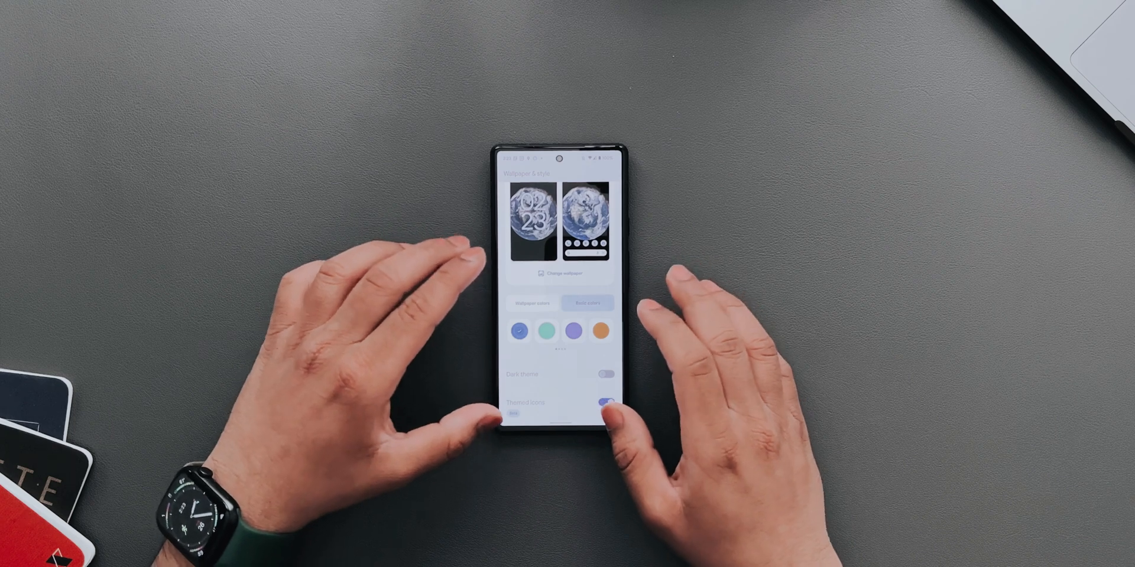
{"action": "left_click", "coordinate": [587, 303]}
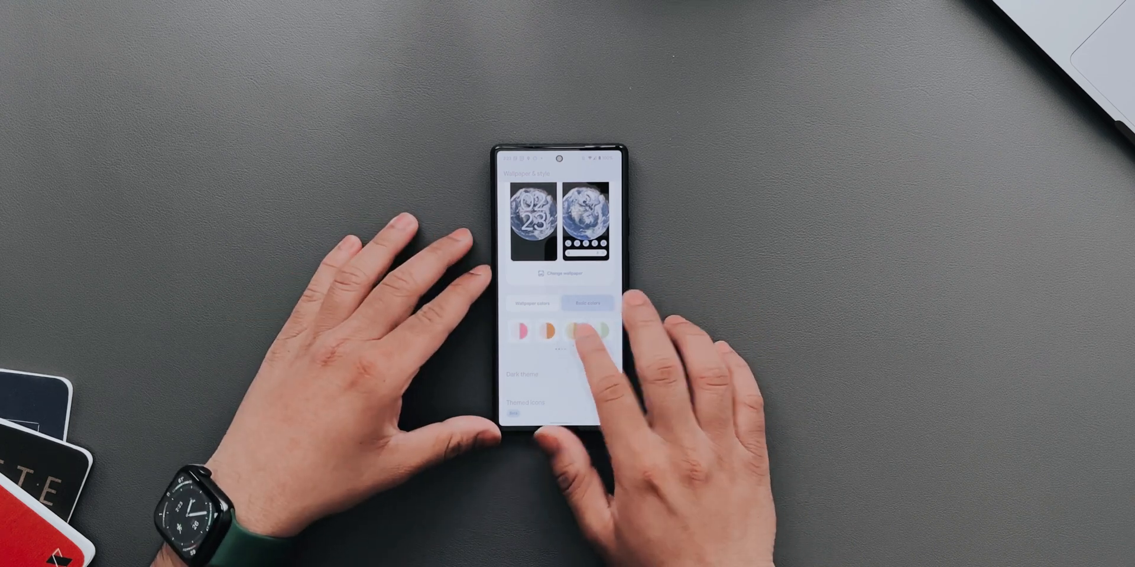
{"action": "left_click", "coordinate": [589, 331]}
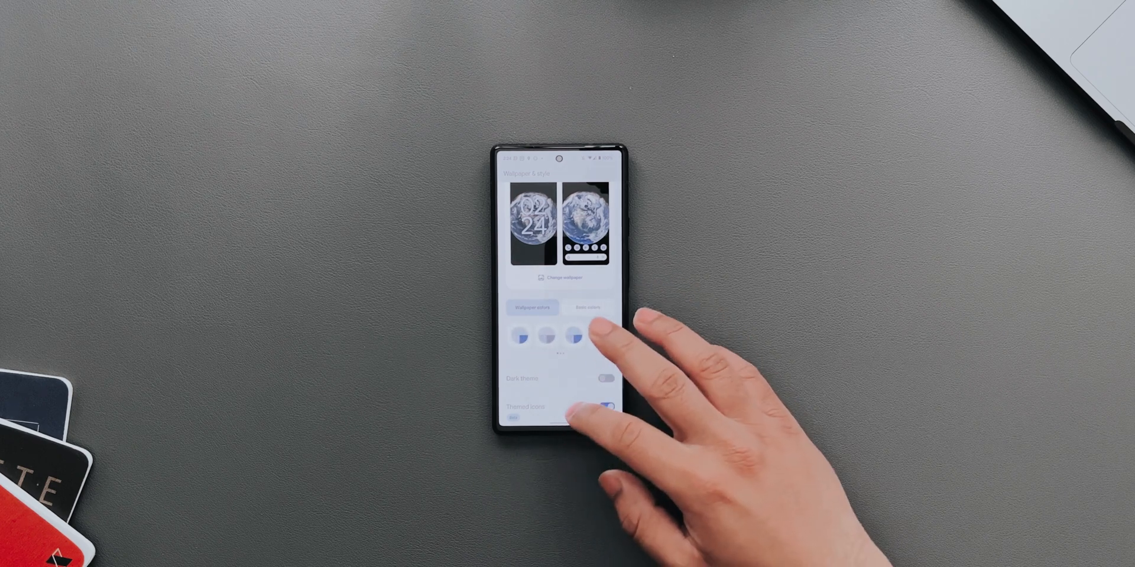
{"action": "left_click", "coordinate": [602, 335]}
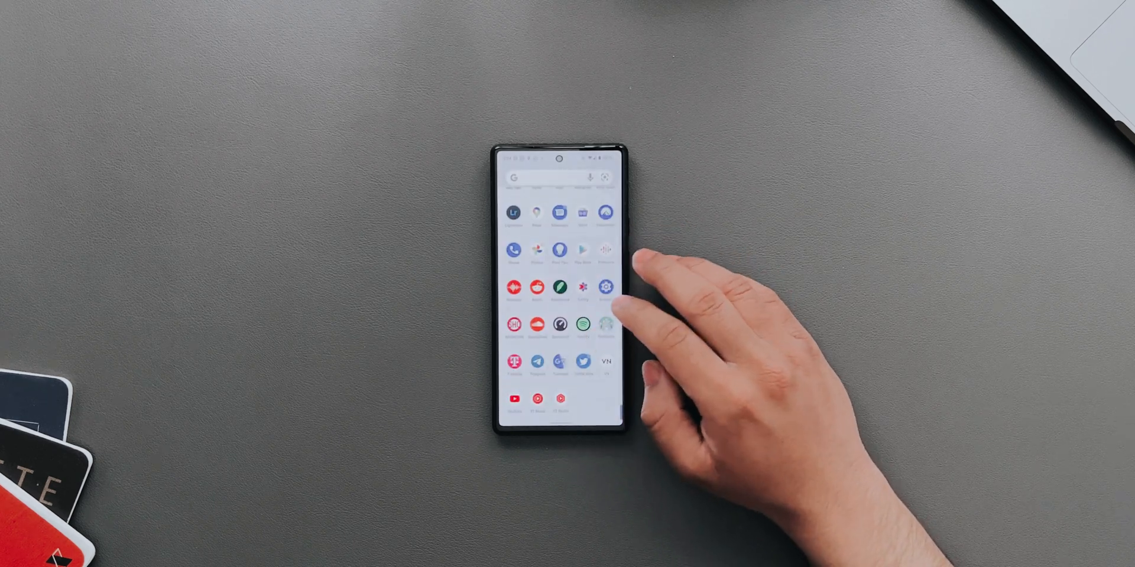
Launch Settings, open Sound & vibration and scroll through its options.
{"action": "left_click", "coordinate": [605, 287]}
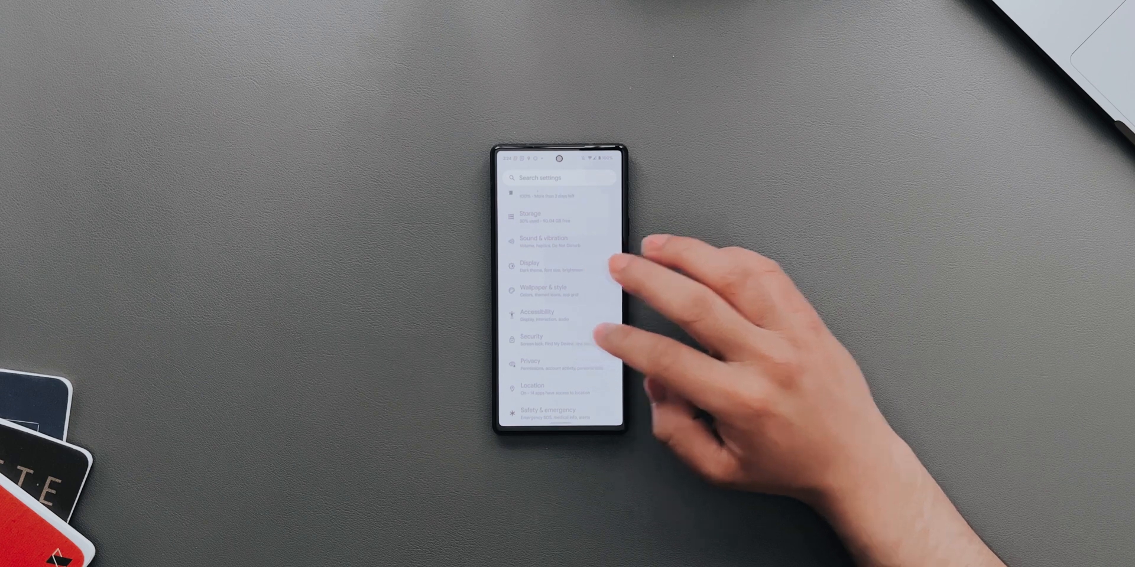
{"action": "left_click", "coordinate": [542, 242]}
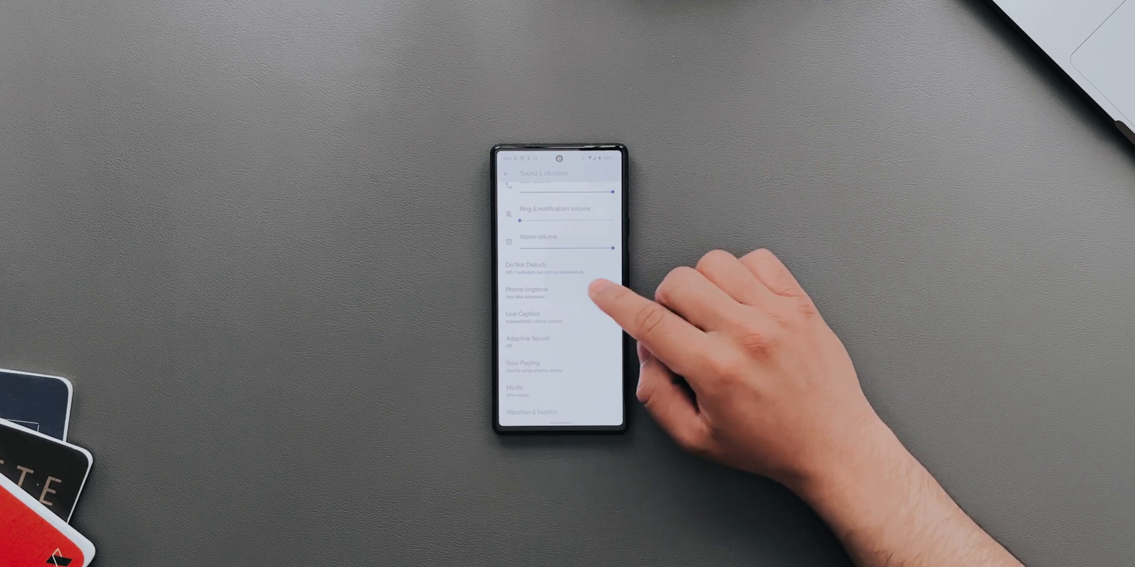
{"action": "scroll", "scroll_direction": "down", "scroll_amount": 3}
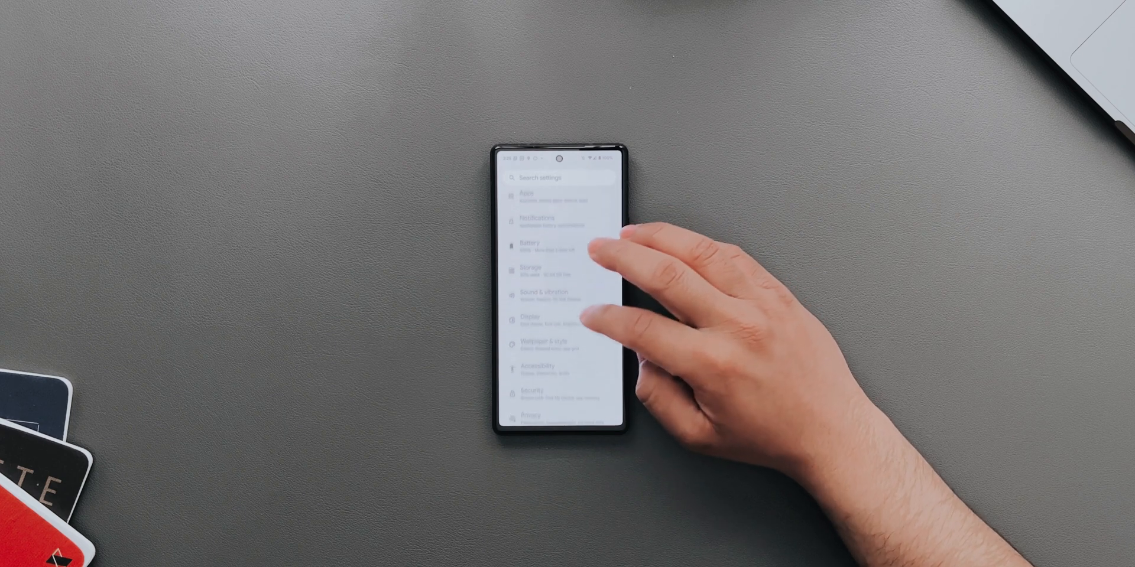
{"action": "scroll", "scroll_direction": "down", "scroll_amount": 3}
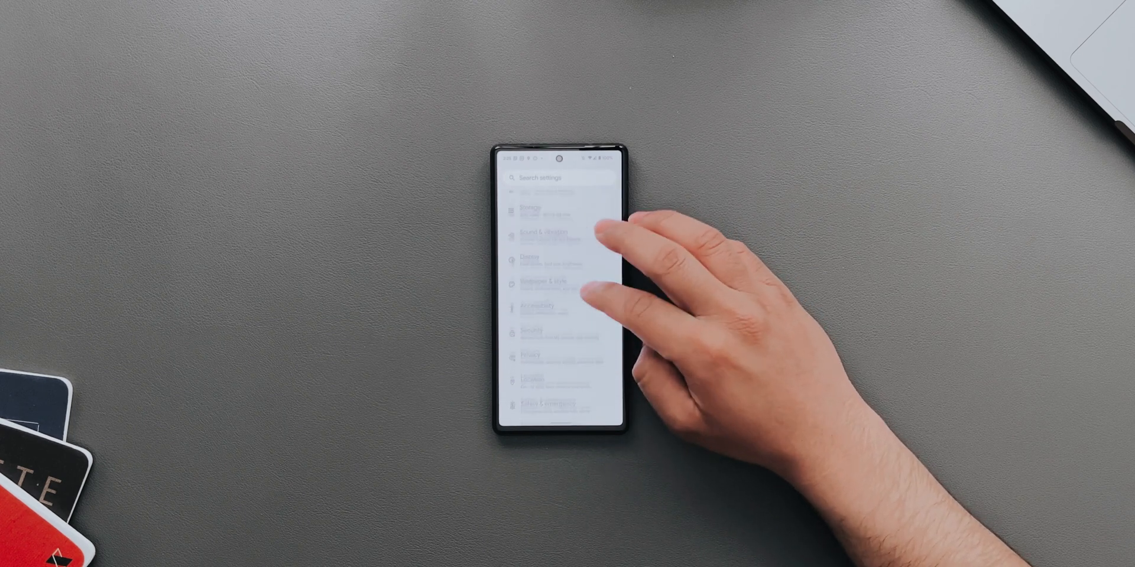
Open Display settings and scroll down to the Lock screen options.
{"action": "left_click", "coordinate": [539, 259]}
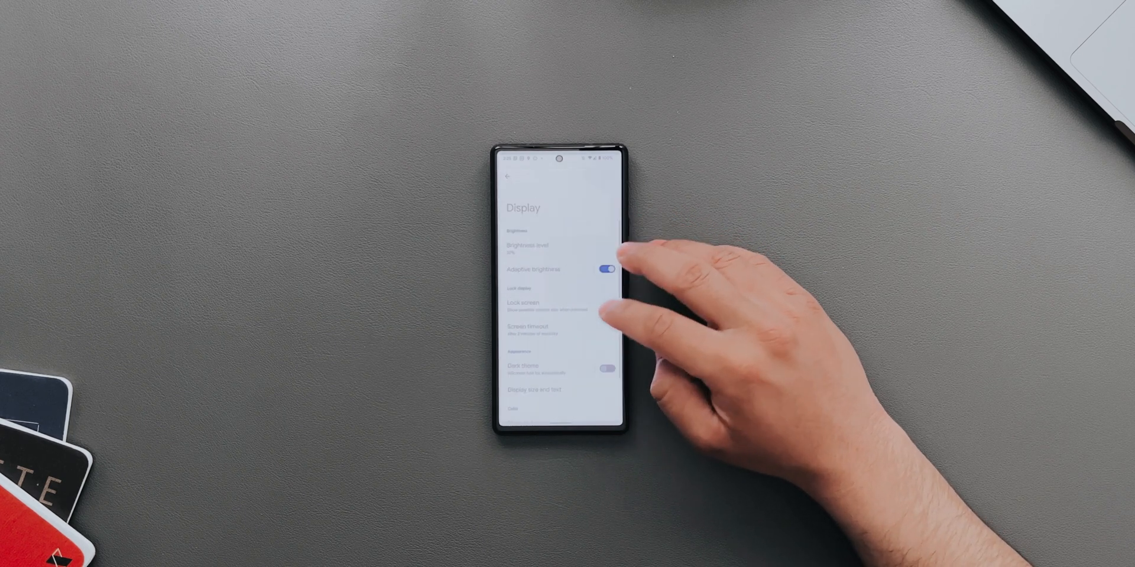
{"action": "scroll", "scroll_direction": "down", "scroll_amount": 3}
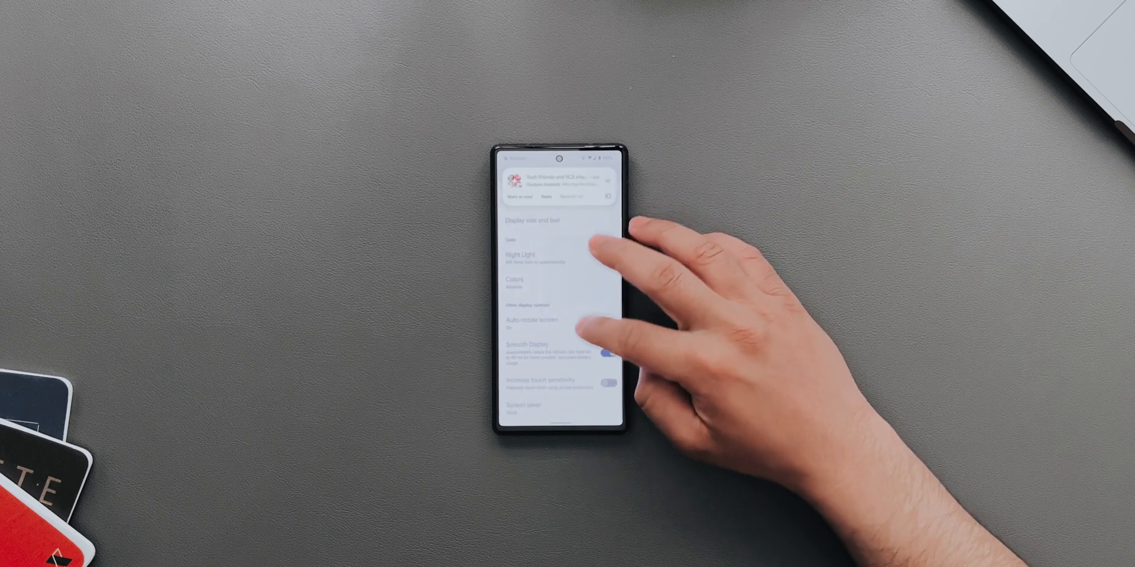
{"action": "scroll", "scroll_direction": "down", "scroll_amount": 3}
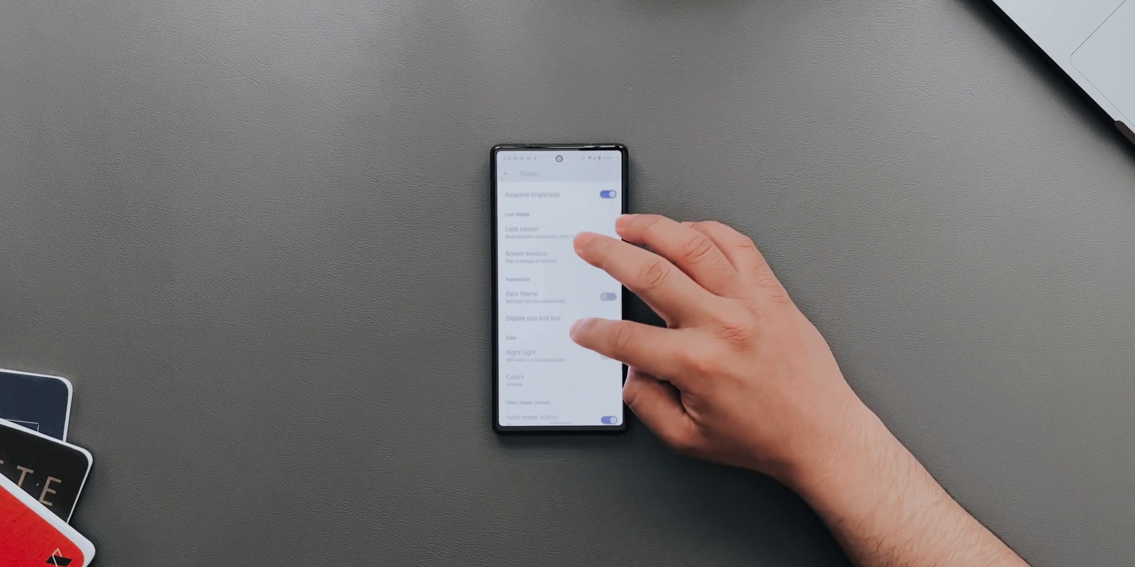
{"action": "left_click", "coordinate": [528, 230]}
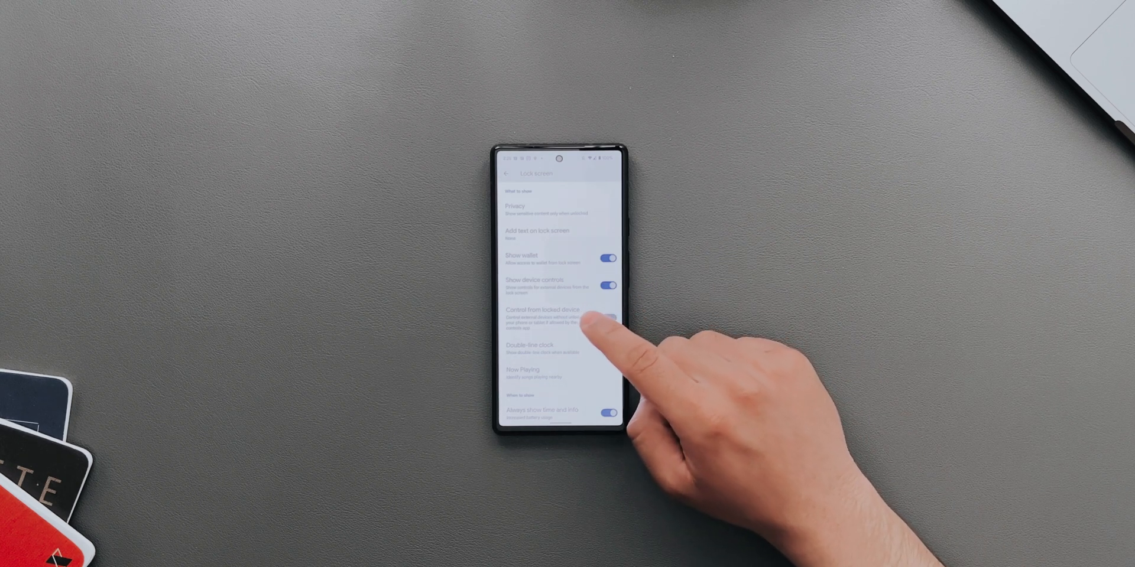
Toggle 'Control from locked device', then wake the phone and tap a Home light tile.
{"action": "left_click", "coordinate": [608, 318]}
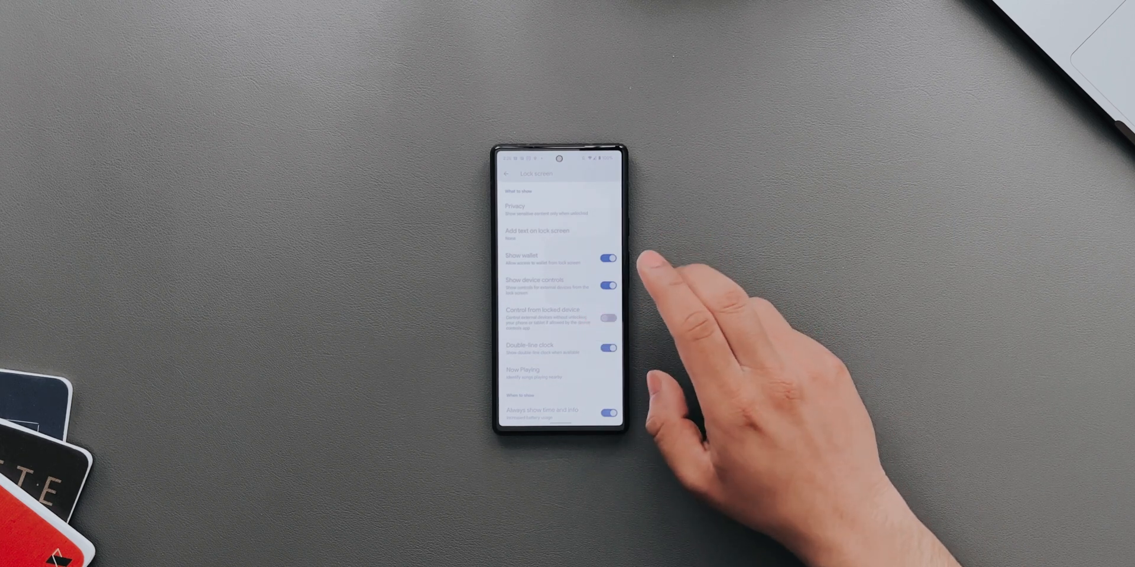
{"action": "left_click", "coordinate": [609, 316]}
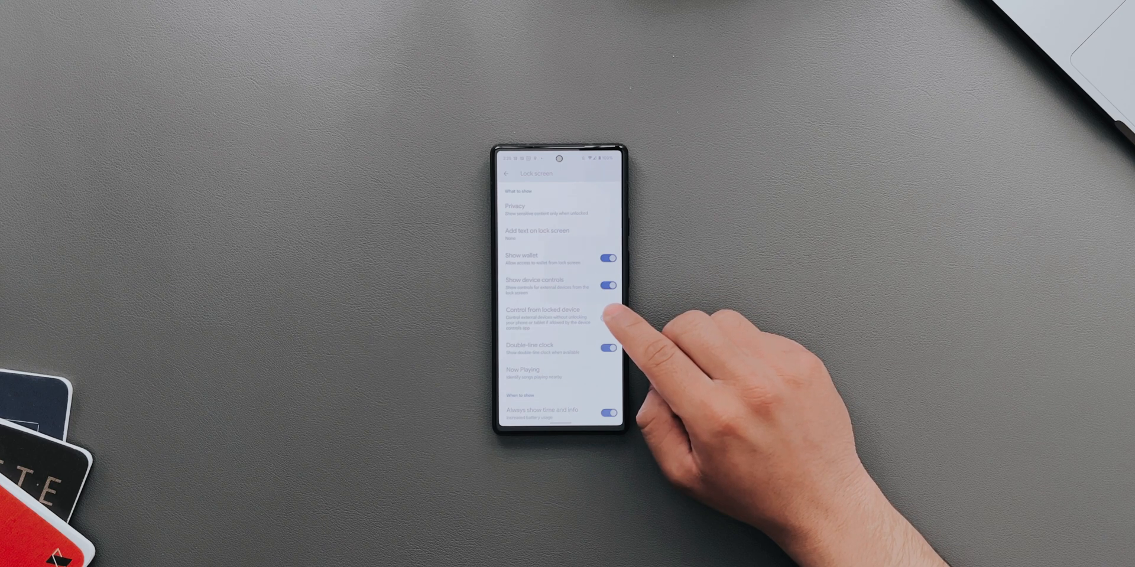
{"action": "left_click", "coordinate": [608, 301]}
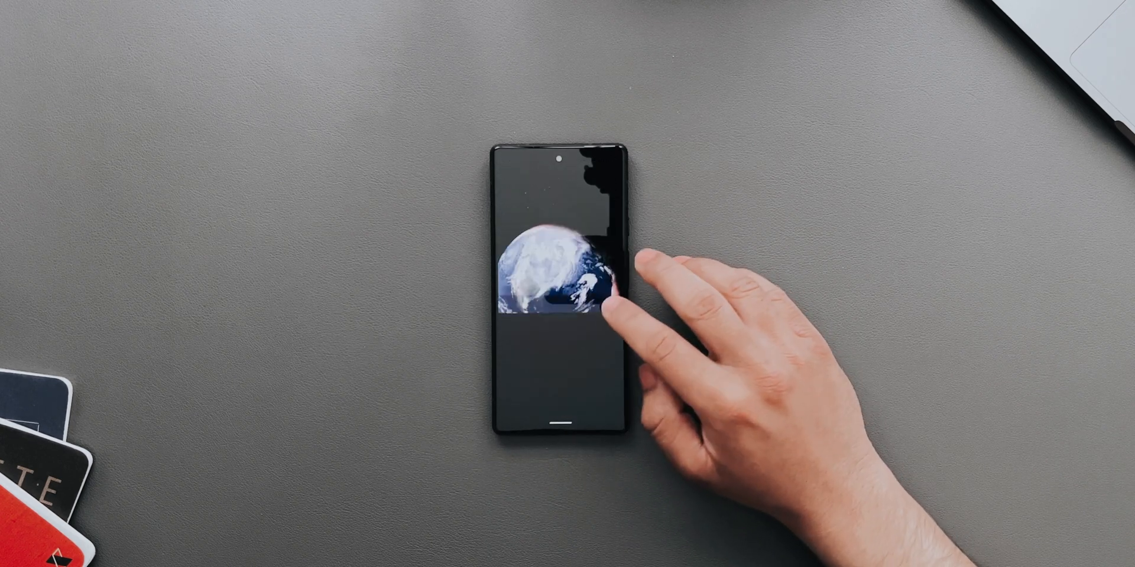
{"action": "left_click", "coordinate": [561, 289]}
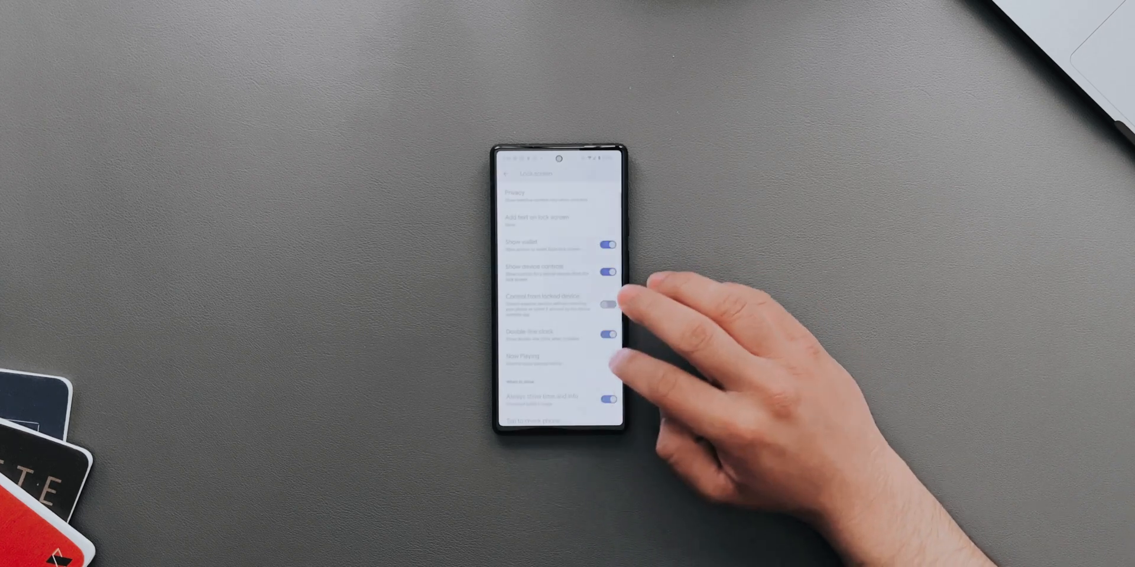
{"action": "left_click", "coordinate": [606, 303]}
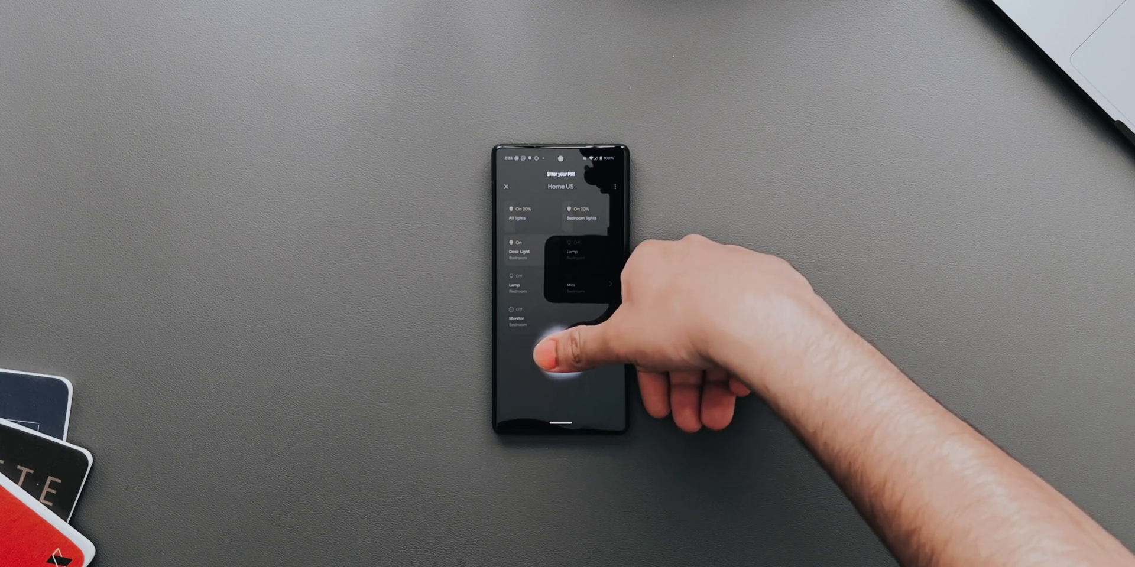
Switch on 'Control from locked device' in Display > Lock screen settings.
{"action": "left_click", "coordinate": [580, 213]}
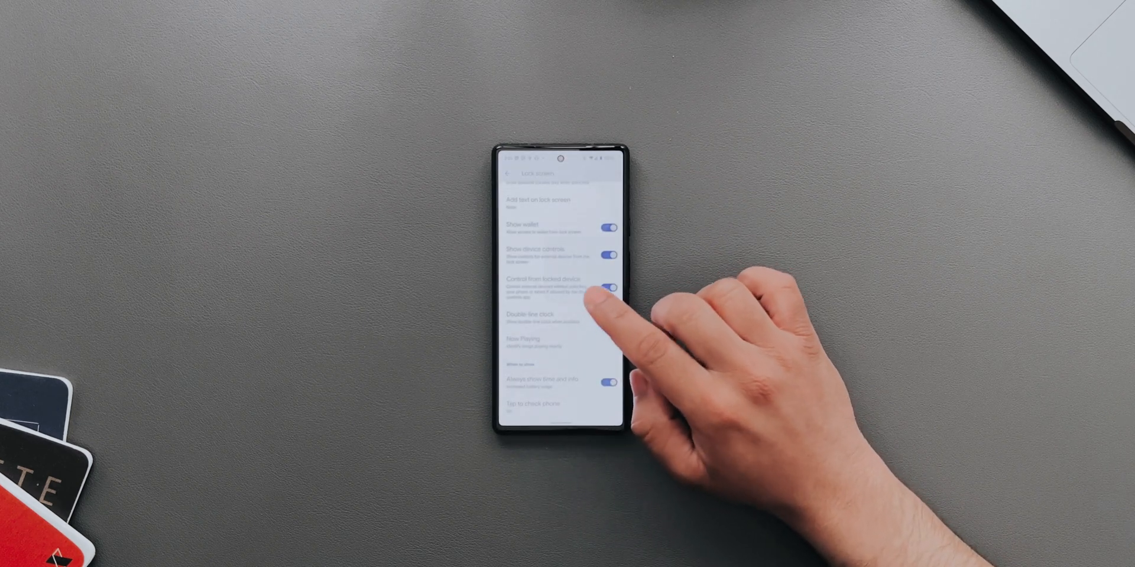
Scroll through the remaining Lock screen options.
{"action": "scroll", "scroll_direction": "down", "scroll_amount": 3}
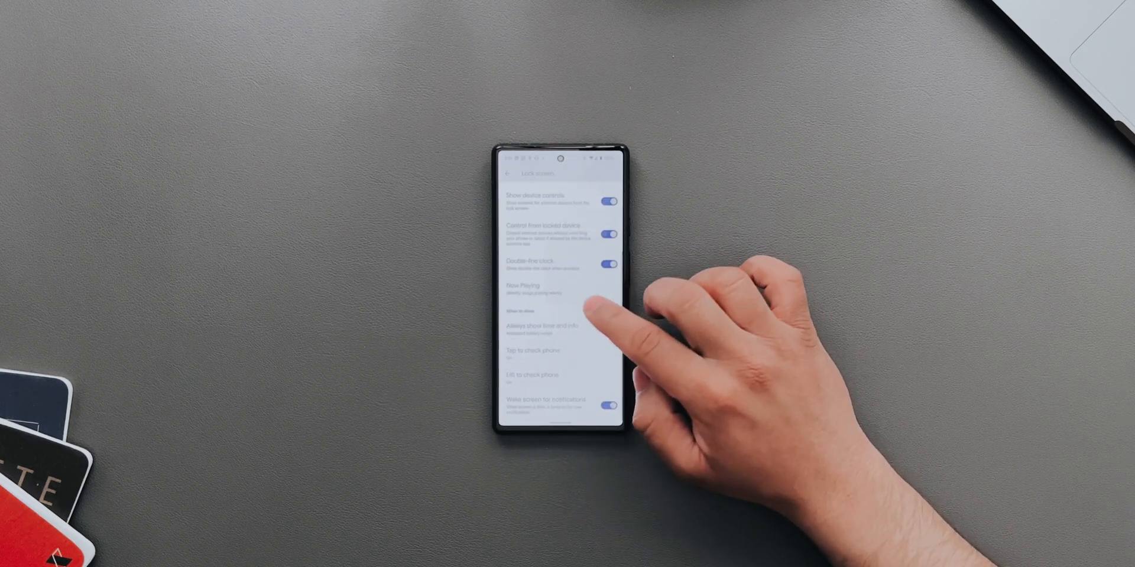
{"action": "scroll", "scroll_direction": "down", "scroll_amount": 3}
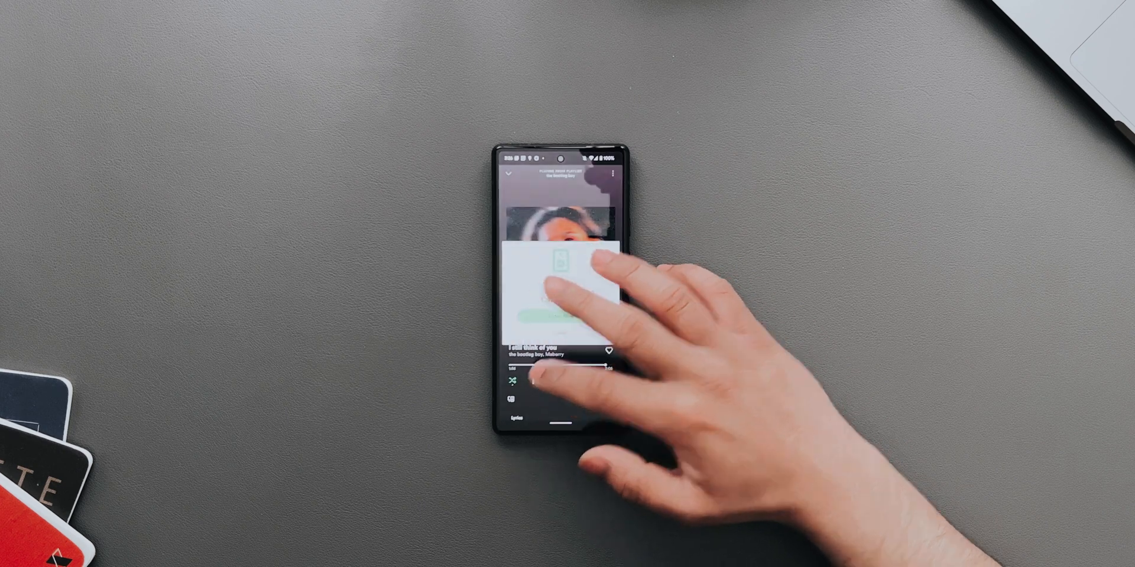
Dismiss the Spotify popup and start playing 'I still think of you'.
{"action": "left_click", "coordinate": [560, 380]}
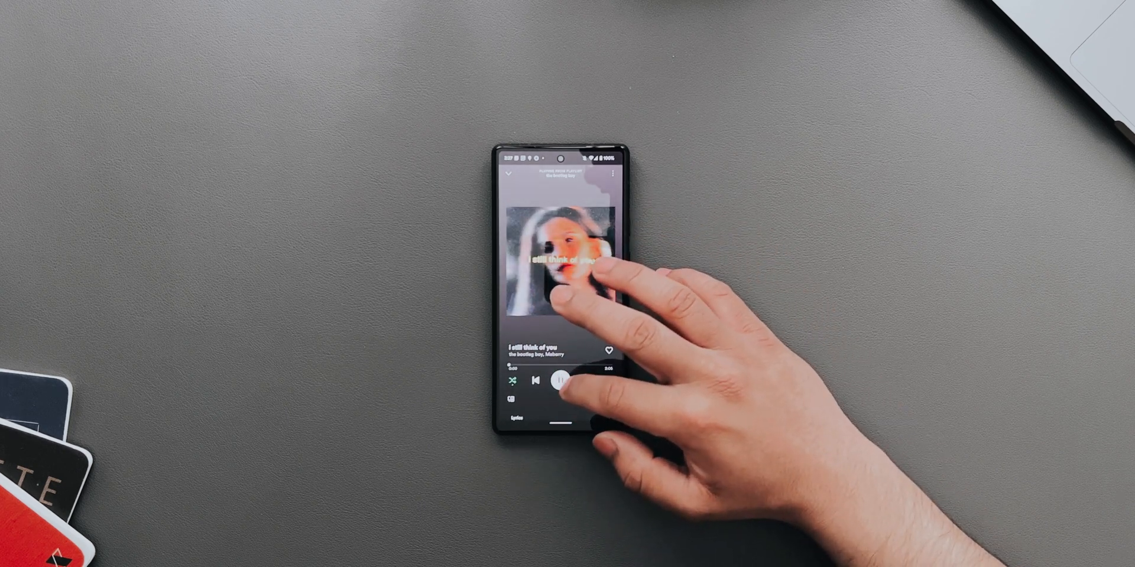
{"action": "left_click", "coordinate": [558, 381]}
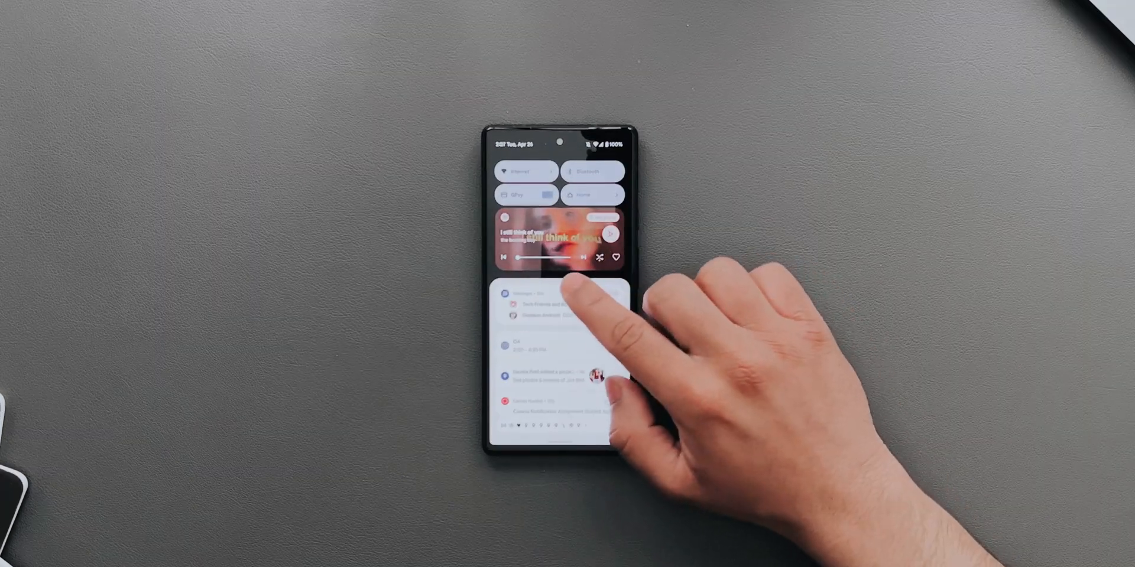
Expand Quick Settings fully and toggle the Spotify song's playback from its media player.
{"action": "left_click_drag", "start_coordinate": [561, 290], "coordinate": [561, 398]}
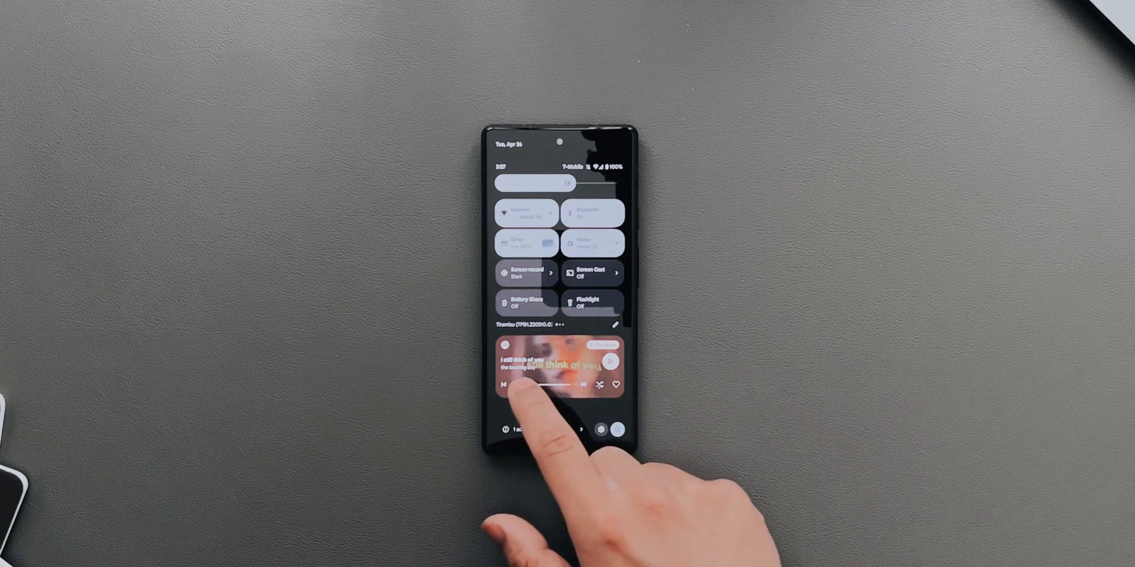
{"action": "left_click", "coordinate": [608, 362]}
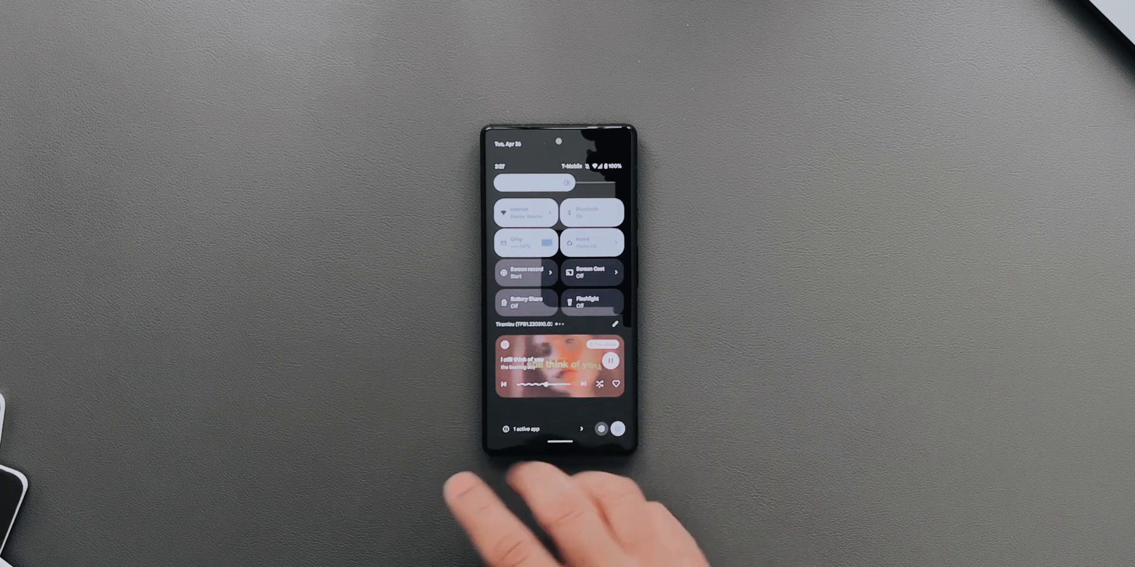
{"action": "left_click", "coordinate": [610, 362]}
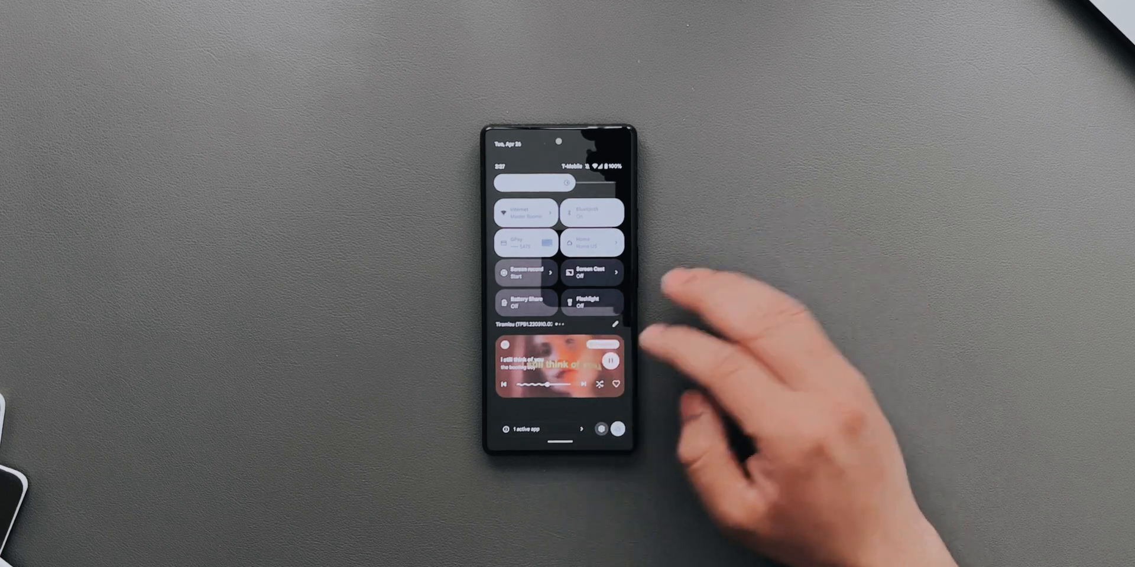
{"action": "left_click", "coordinate": [610, 361]}
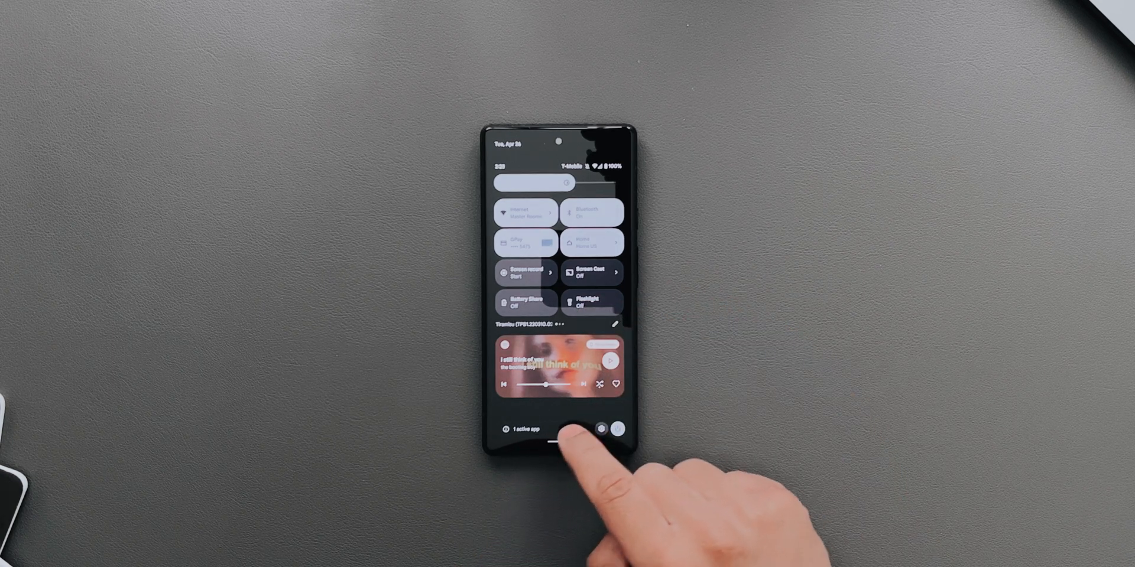
Try the media player's bottom buttons, then switch over to YouTube.
{"action": "left_click", "coordinate": [524, 428]}
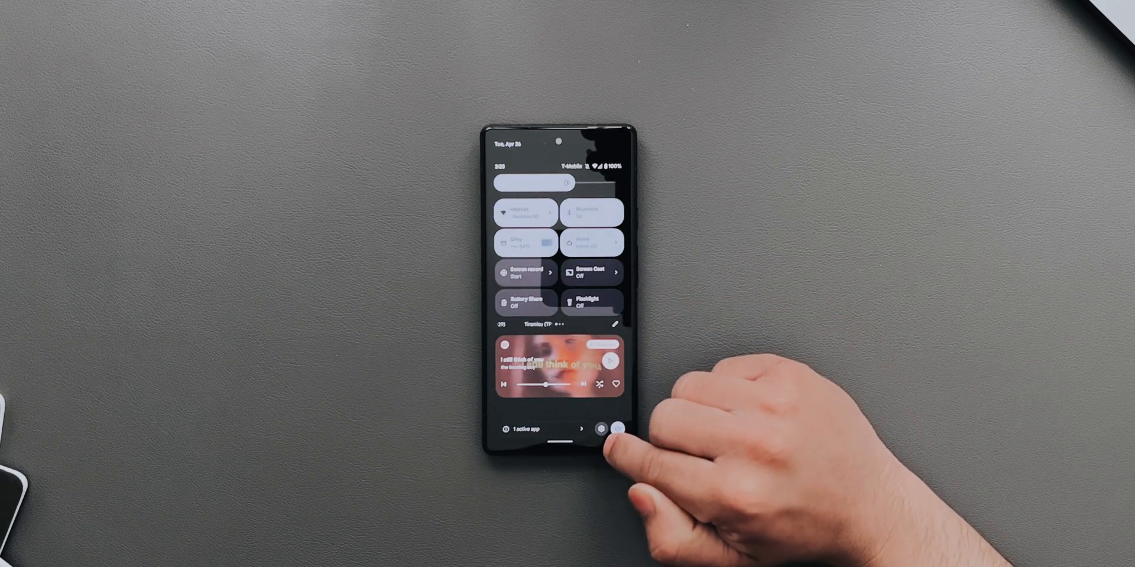
{"action": "left_click", "coordinate": [616, 428]}
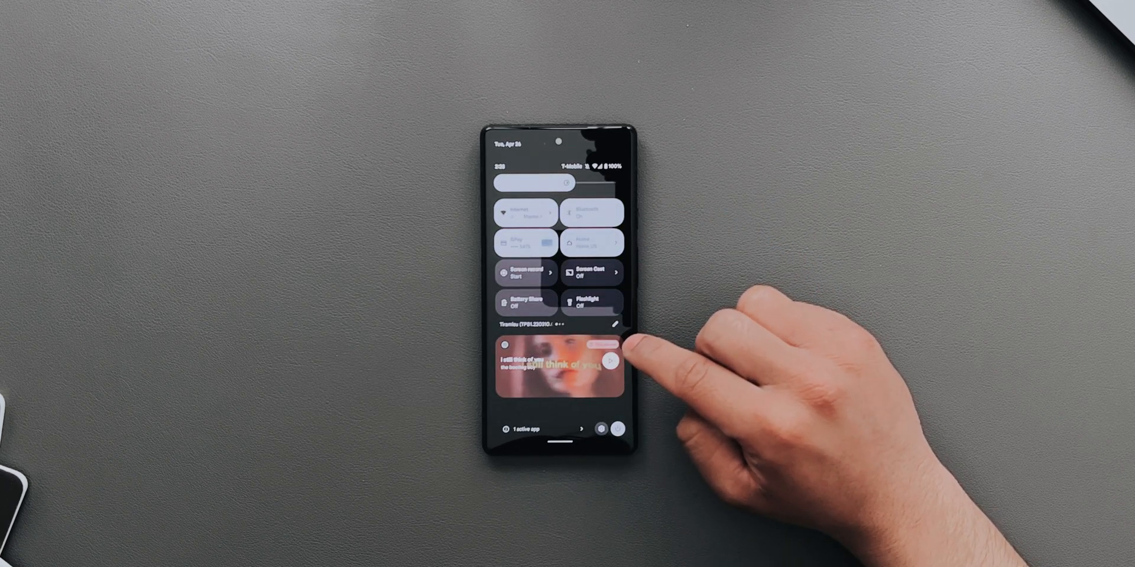
{"action": "left_click", "coordinate": [608, 362]}
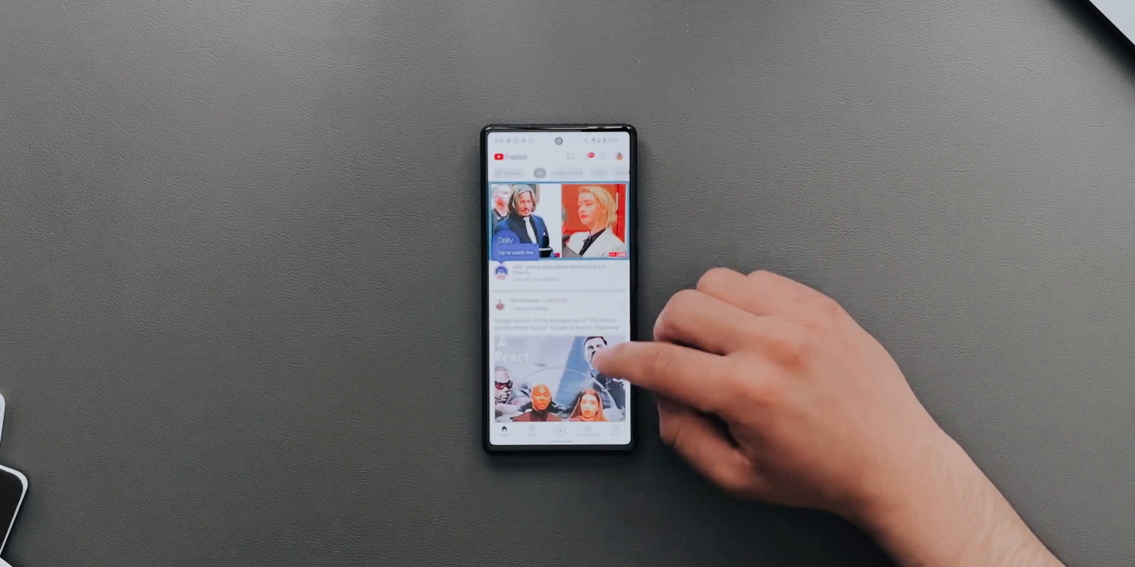
Scroll the YouTube home feed toward the twenty one pilots Chlorine video.
{"action": "scroll", "scroll_direction": "down", "scroll_amount": 3}
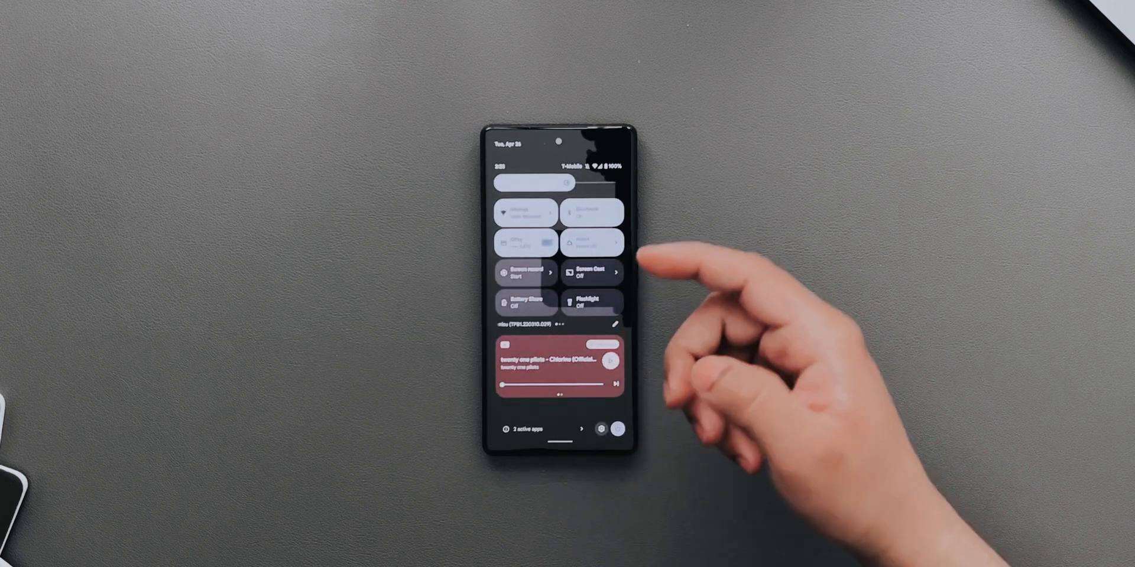
Pause and resume the twenty one pilots video from the shade's media player.
{"action": "left_click", "coordinate": [609, 362]}
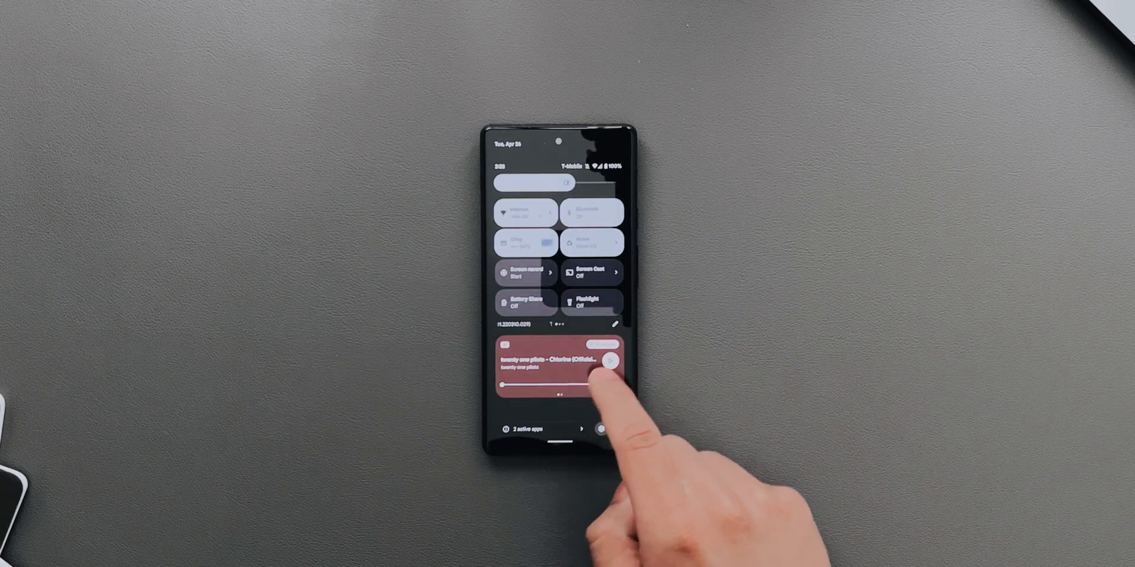
{"action": "left_click", "coordinate": [610, 362]}
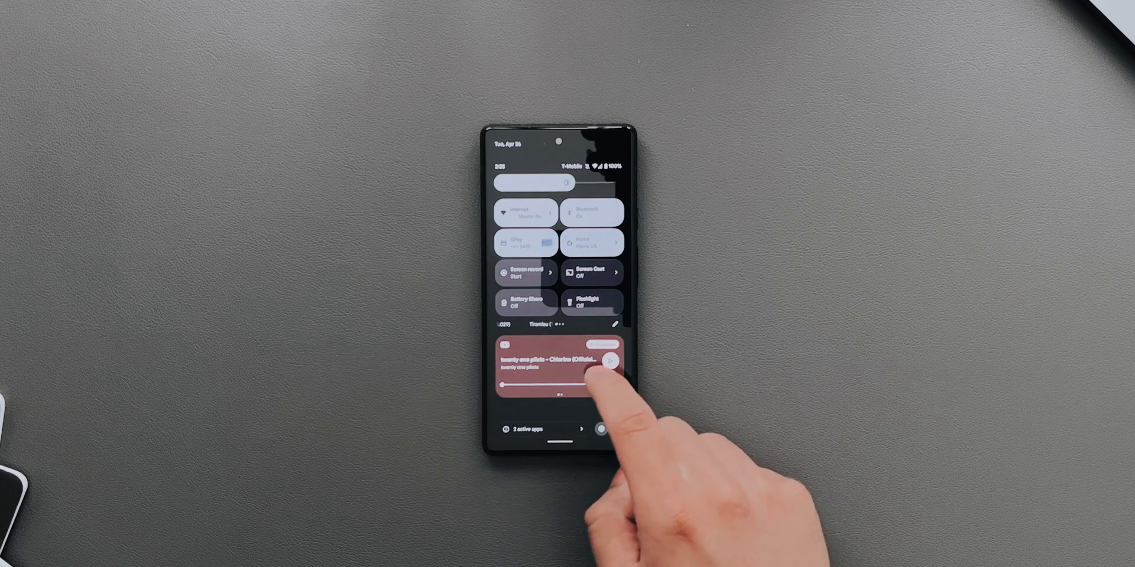
{"action": "left_click", "coordinate": [606, 362]}
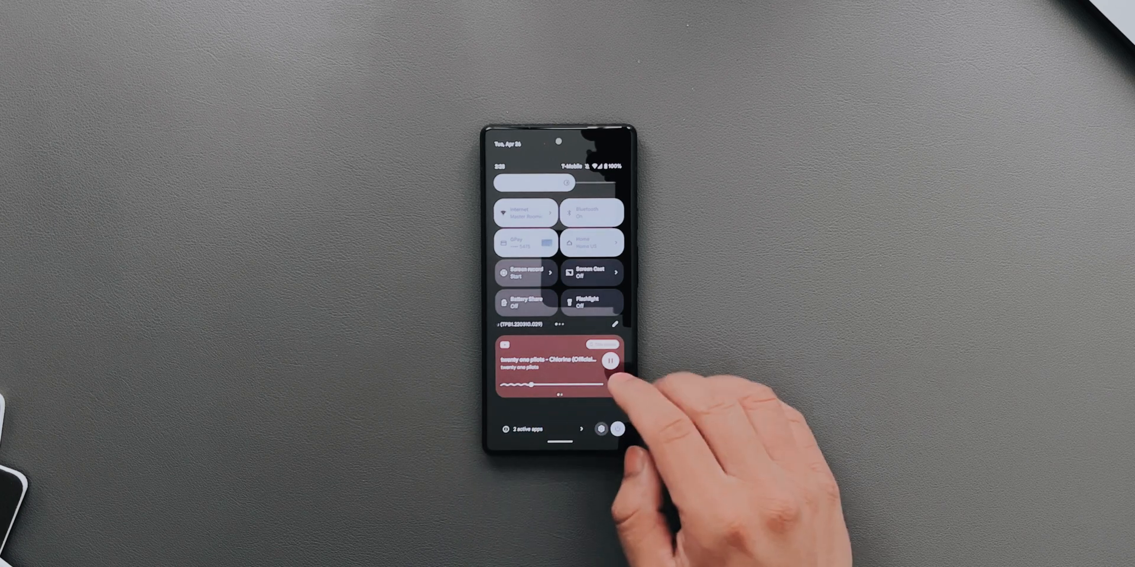
{"action": "left_click", "coordinate": [610, 360]}
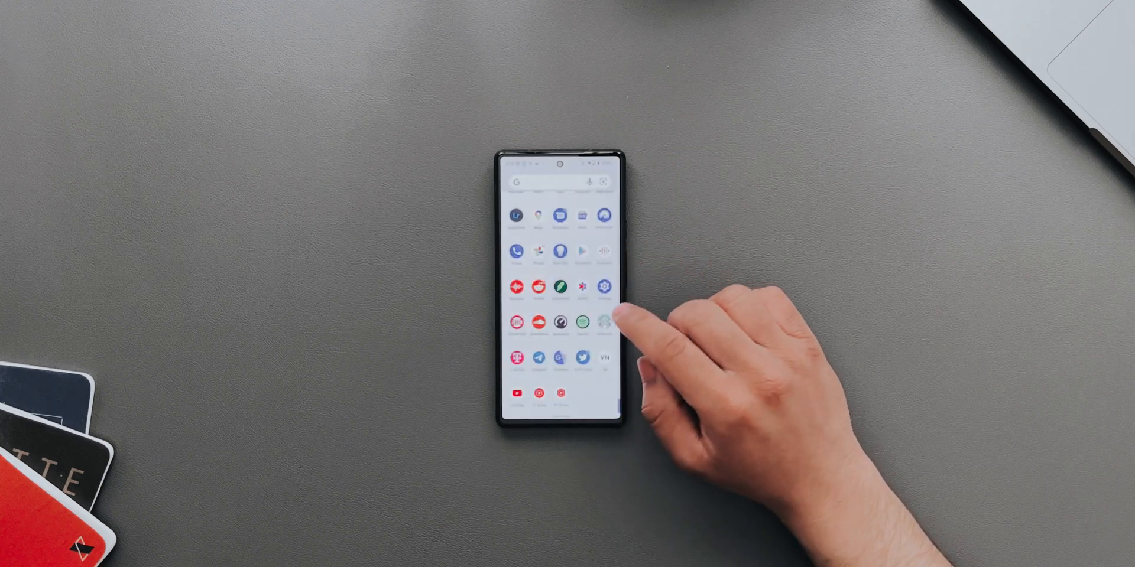
Browse the Display settings page's options, then return to the main Settings list.
{"action": "left_click", "coordinate": [604, 288]}
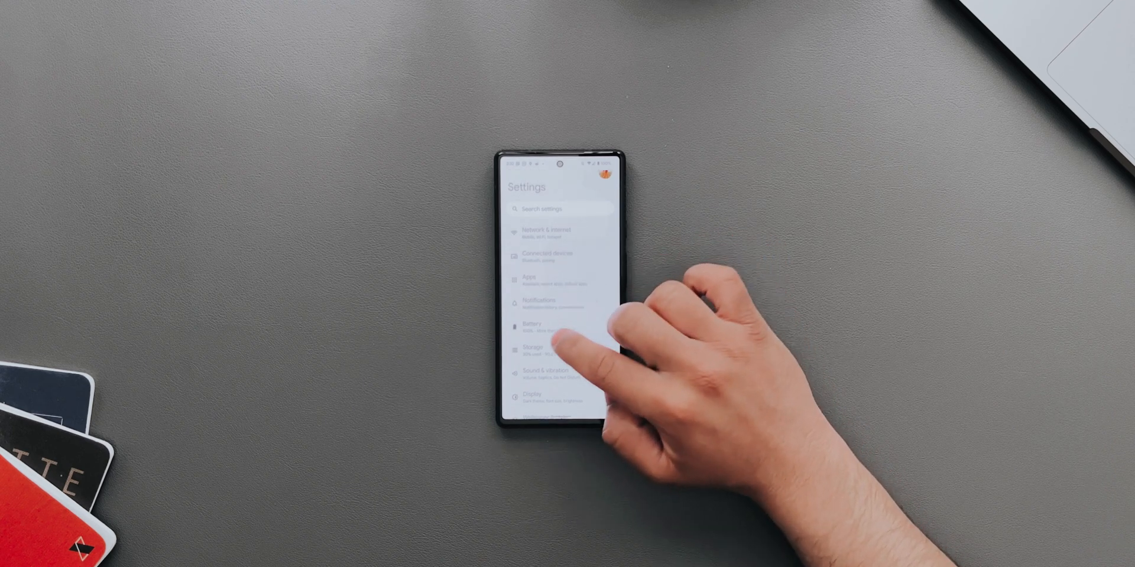
{"action": "left_click", "coordinate": [532, 394]}
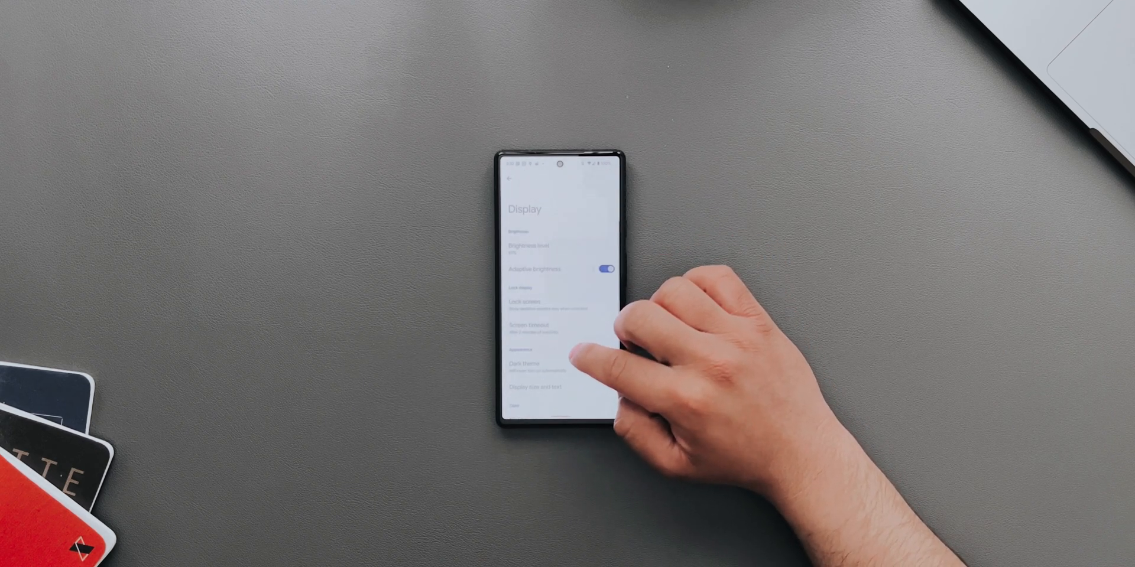
{"action": "scroll", "scroll_direction": "down", "scroll_amount": 3}
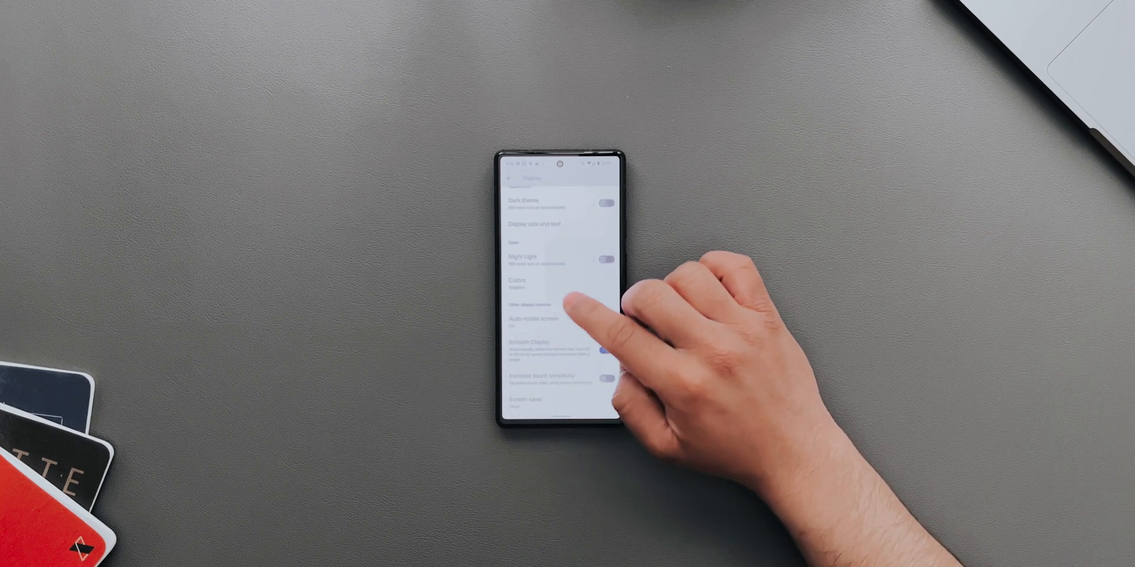
{"action": "scroll", "scroll_direction": "down", "scroll_amount": 3}
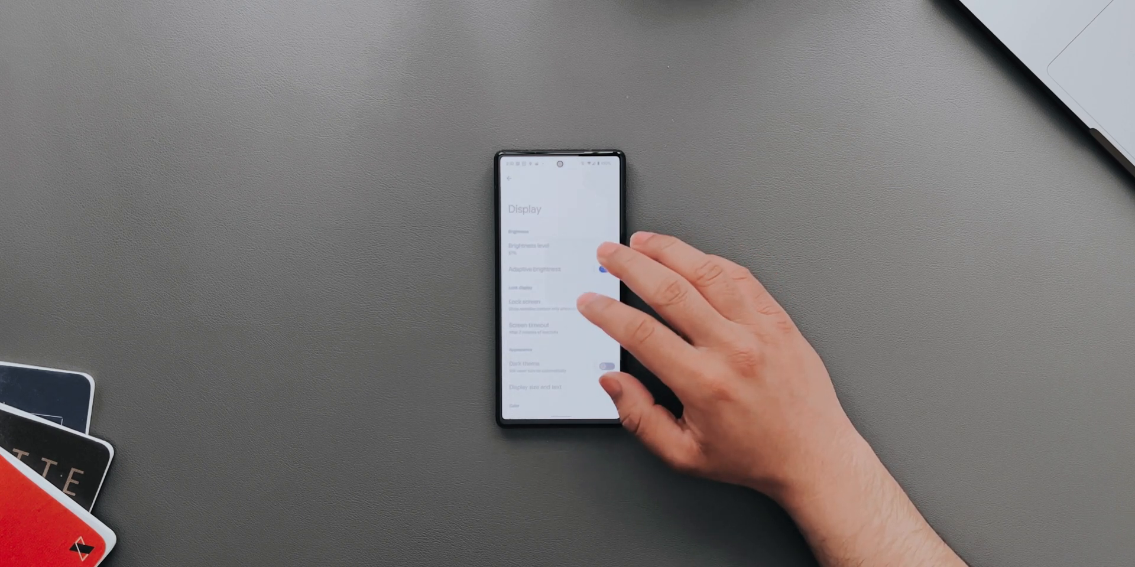
{"action": "left_click", "coordinate": [604, 269]}
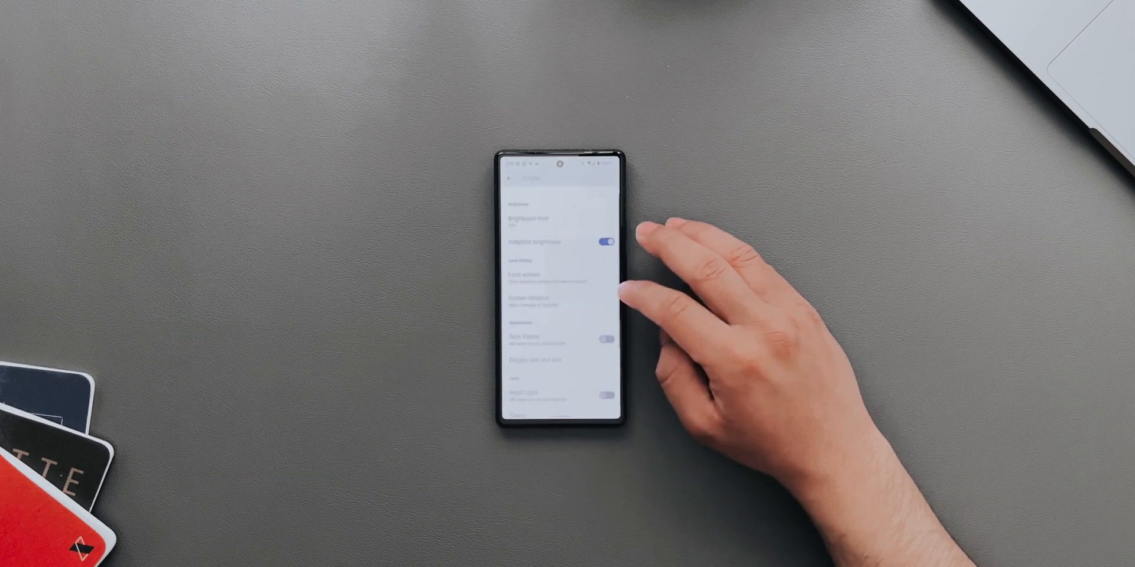
{"action": "left_click", "coordinate": [510, 178]}
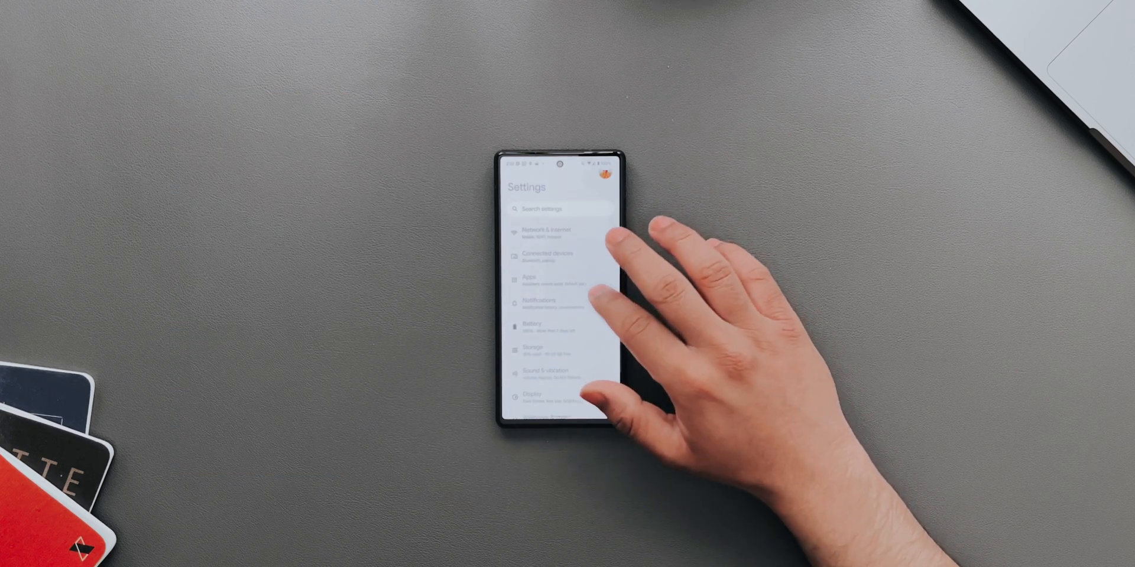